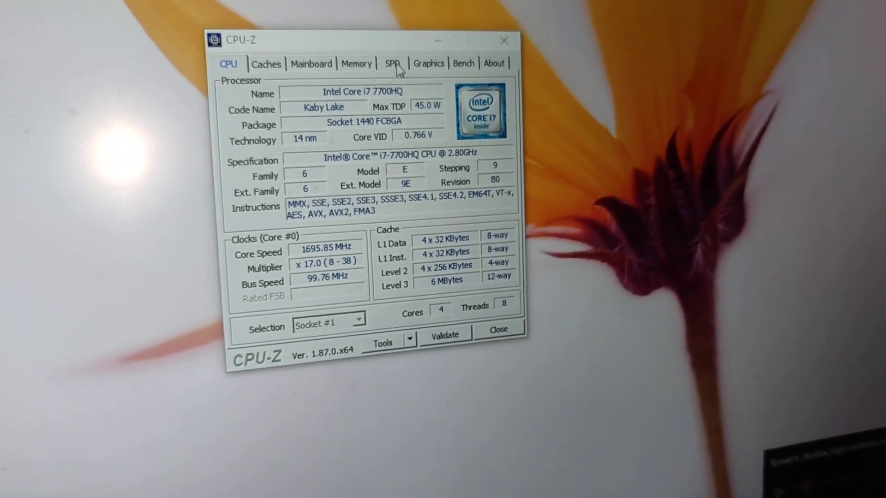
# Step: Review the Caches, Mainboard and Memory details, ending on the per-slot SPD module information
pyautogui.click(266, 64)
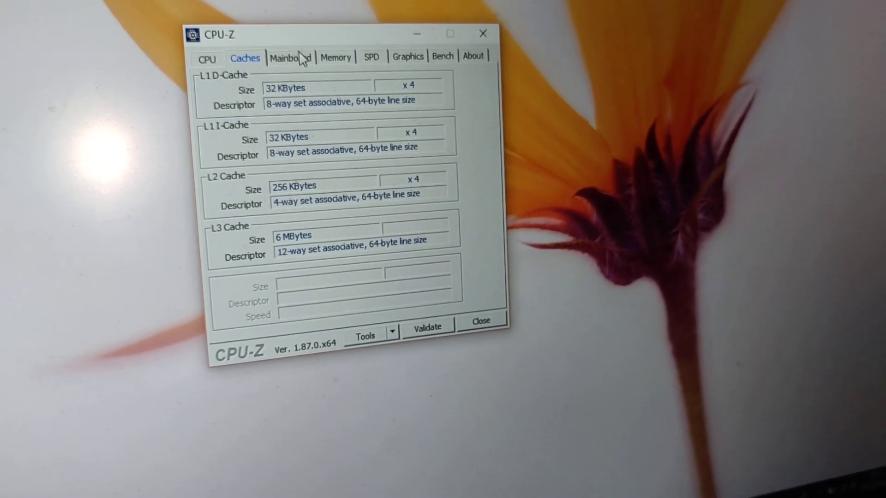
pyautogui.click(290, 57)
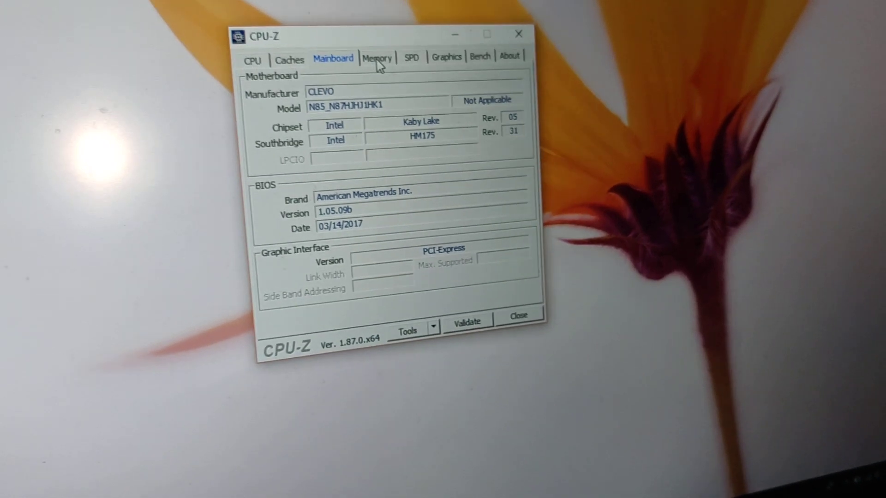
pyautogui.click(378, 58)
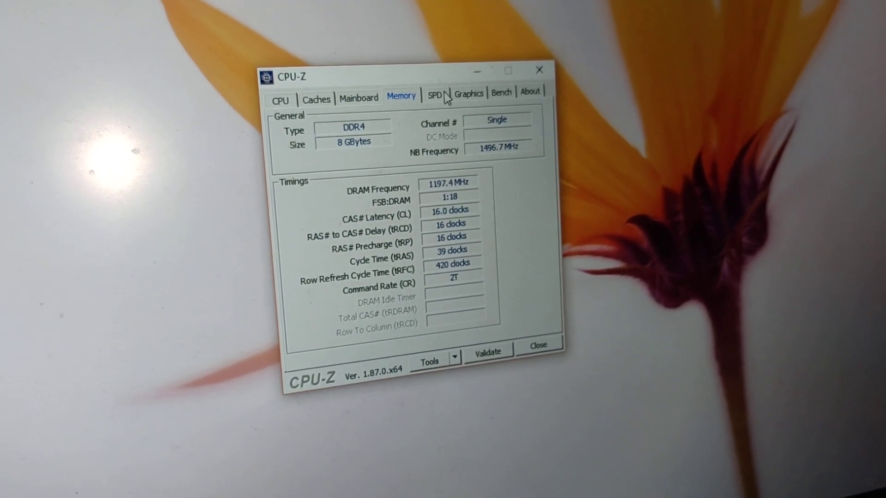
pyautogui.click(434, 95)
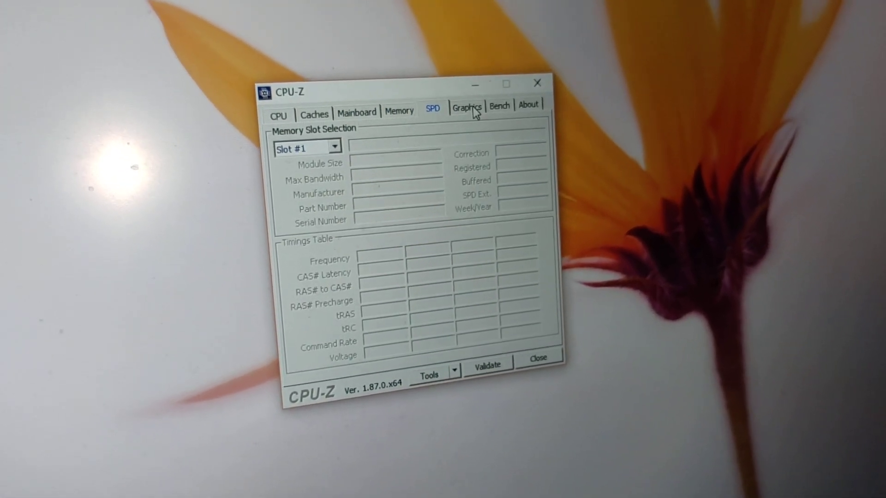
# Step: View the GeForce GTX 1050 Ti graphics details, then the CPU benchmark page
pyautogui.click(467, 107)
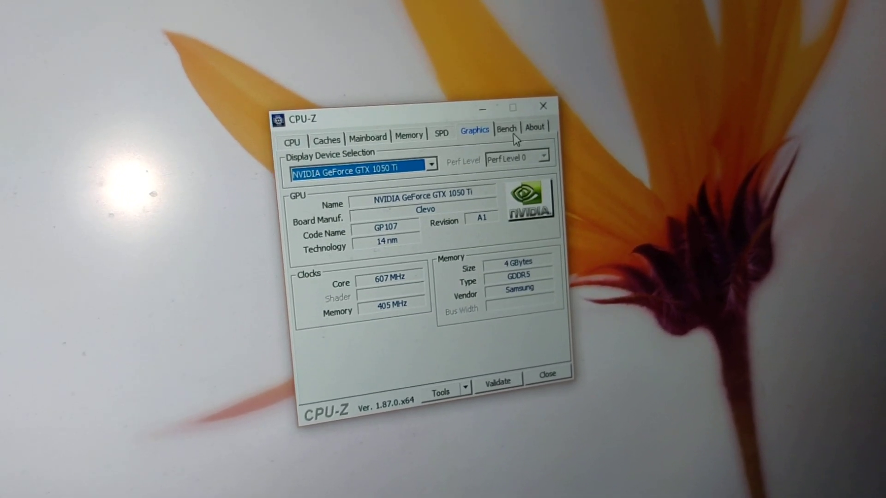
pyautogui.click(506, 127)
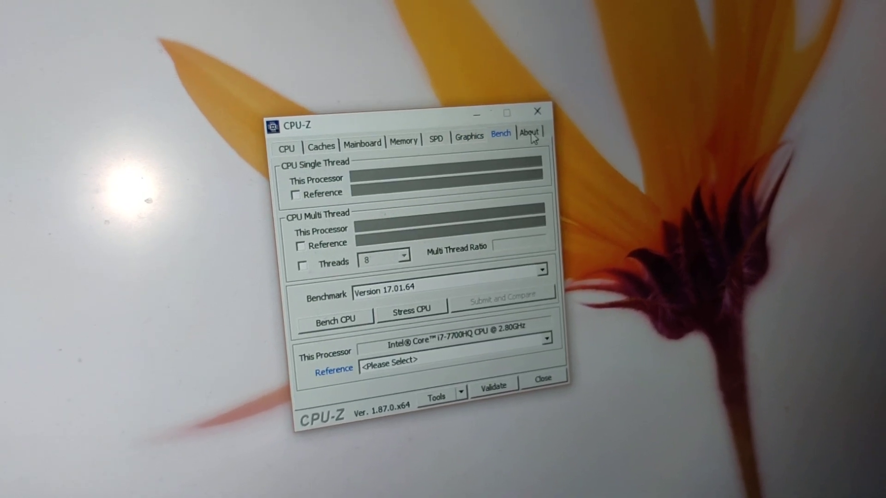